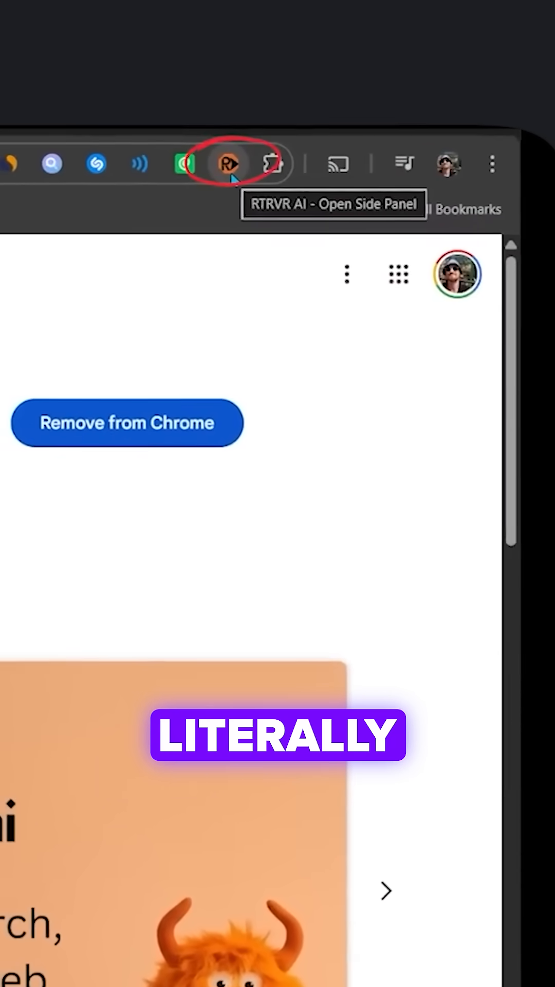
Open the rtrvr.ai side panel from the Chrome toolbar extension icon.
{"action": "left_click", "coordinate": [227, 163]}
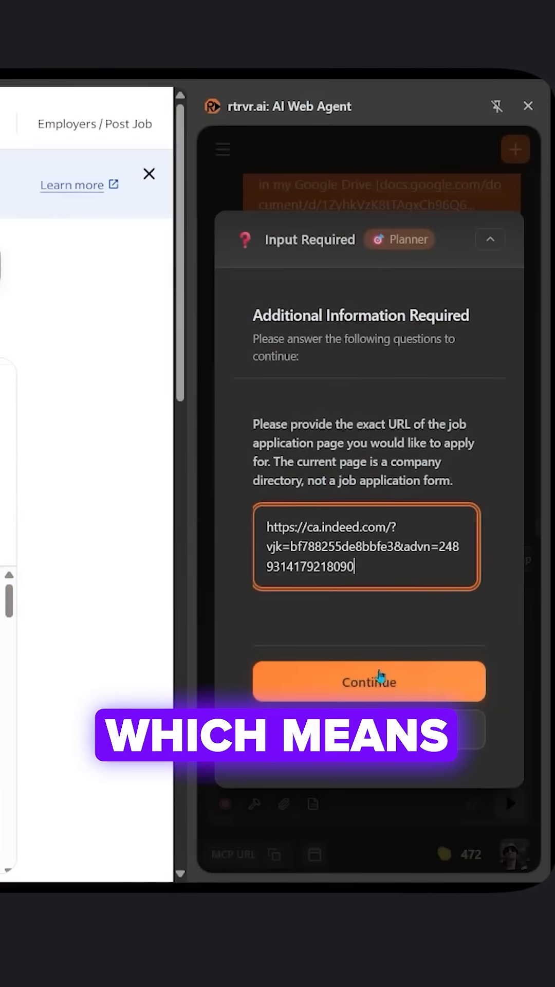
Continue past the Input Required dialog, supplying the job page link to the agent.
{"action": "left_click", "coordinate": [369, 681]}
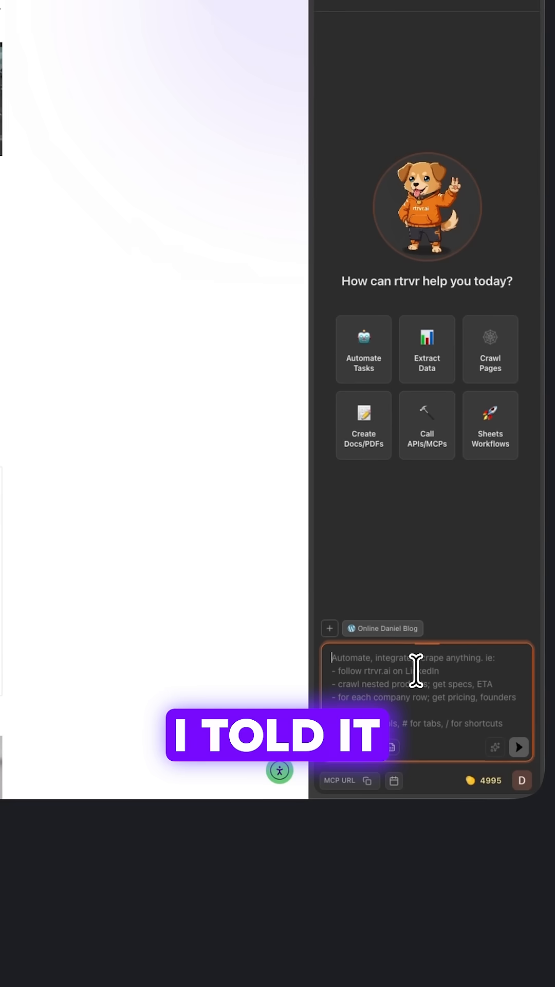
Send the wp-admin Software-category posts listing task, then enhance the draft-post prompt with page context.
{"action": "type", "text": "Go to onlinedaniel.blog/wp-admin, navigate to Posts, filter by category \"Software\", and create a list of all post titles with their publication dates"}
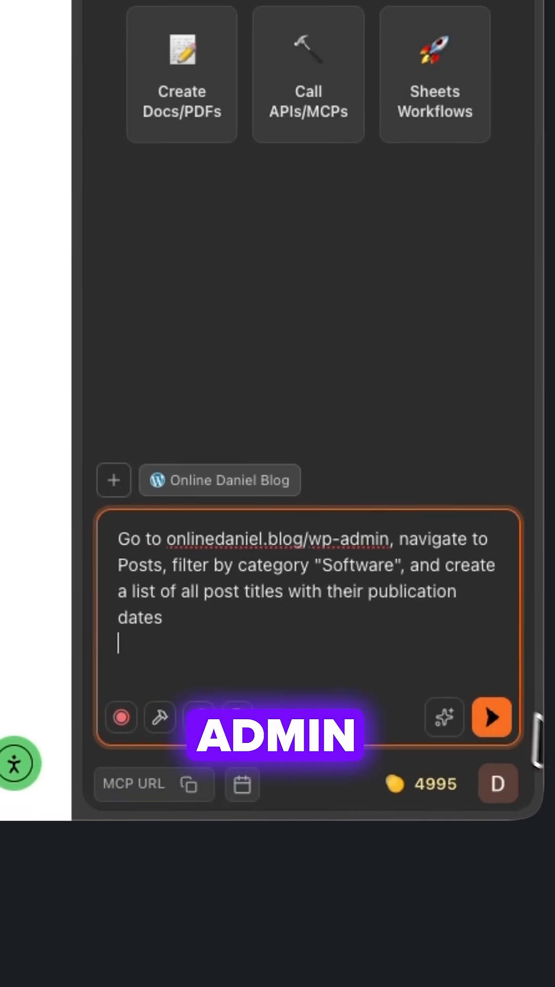
{"action": "left_click", "coordinate": [492, 717]}
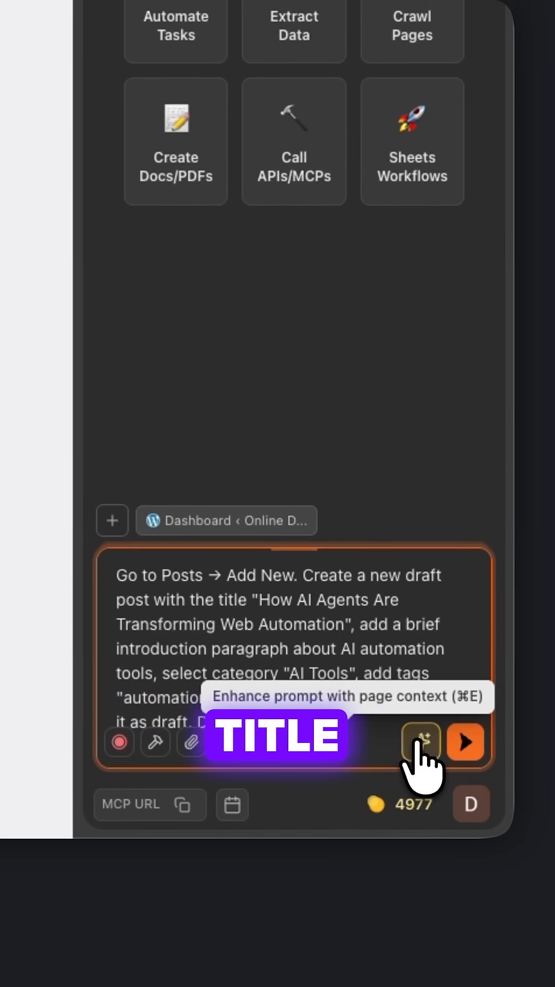
{"action": "left_click", "coordinate": [466, 741]}
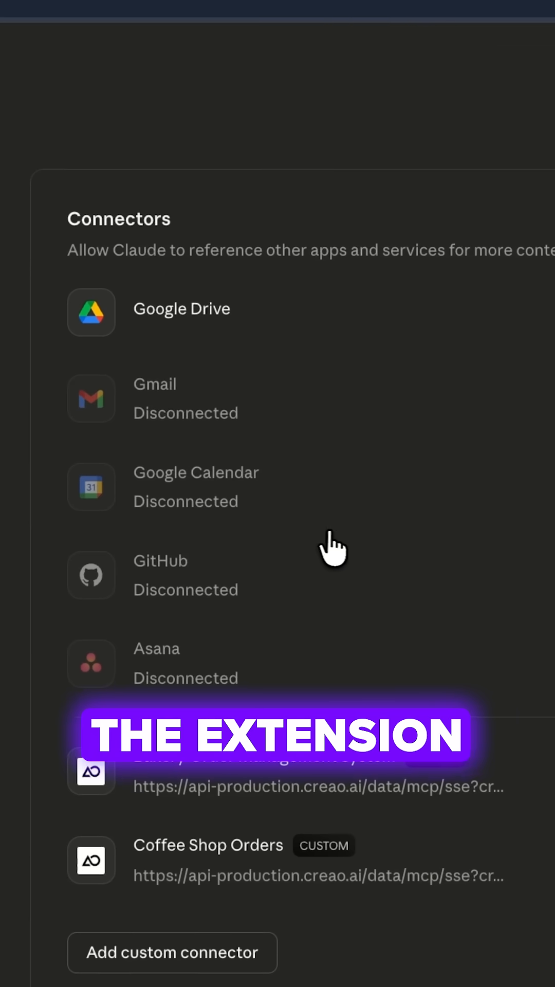
Review Claude's Connectors, then via rtrvr Settings start a new agent task running.
{"action": "left_click", "coordinate": [172, 951]}
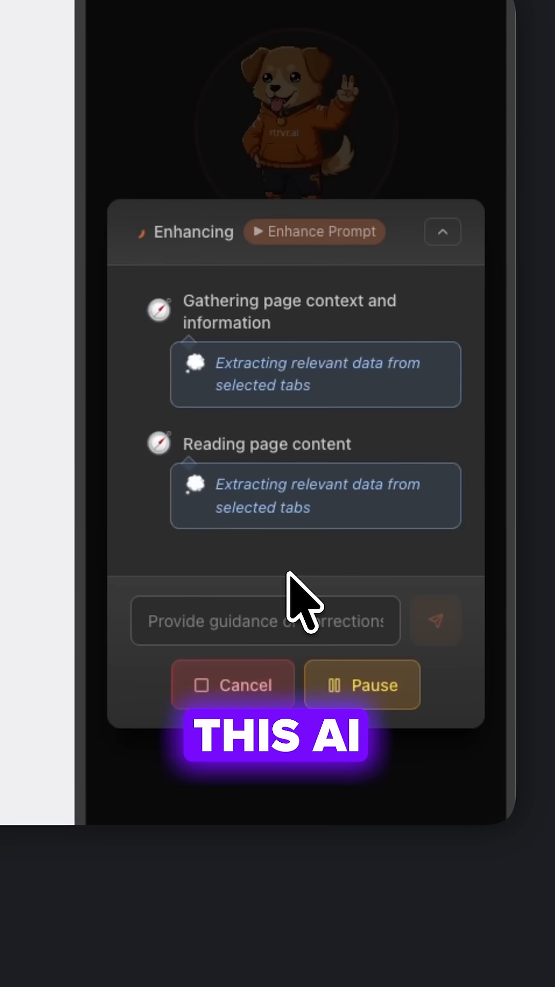
{"action": "left_click", "coordinate": [479, 812]}
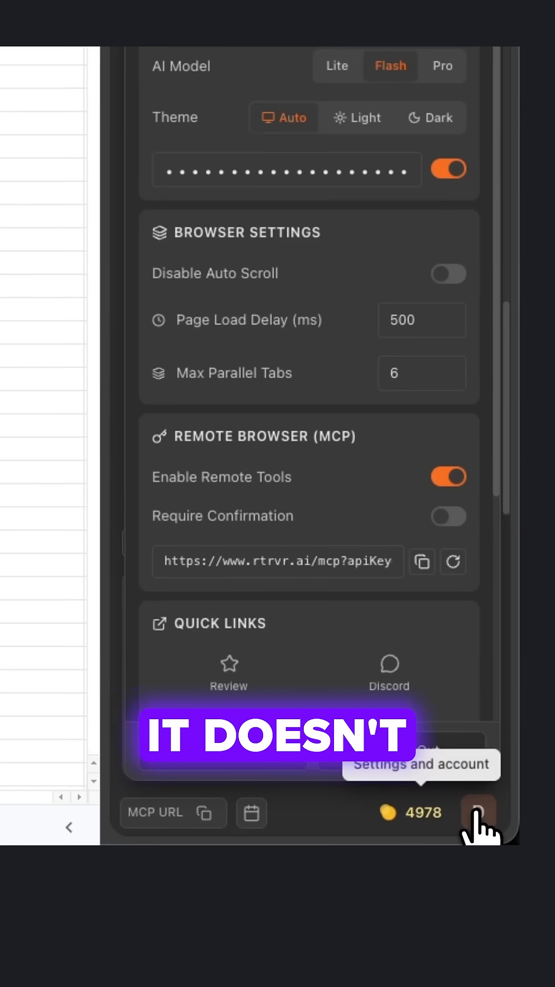
{"action": "left_click", "coordinate": [479, 812]}
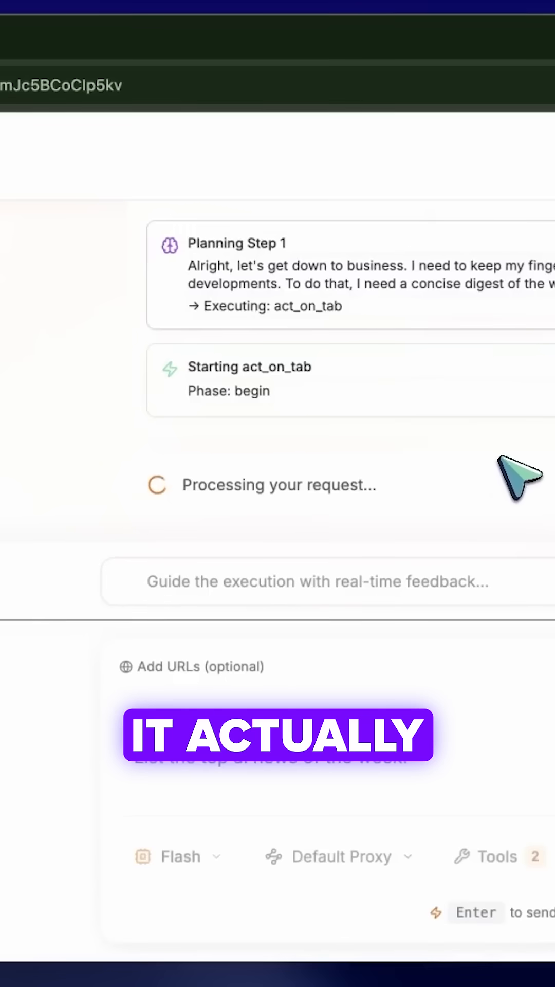